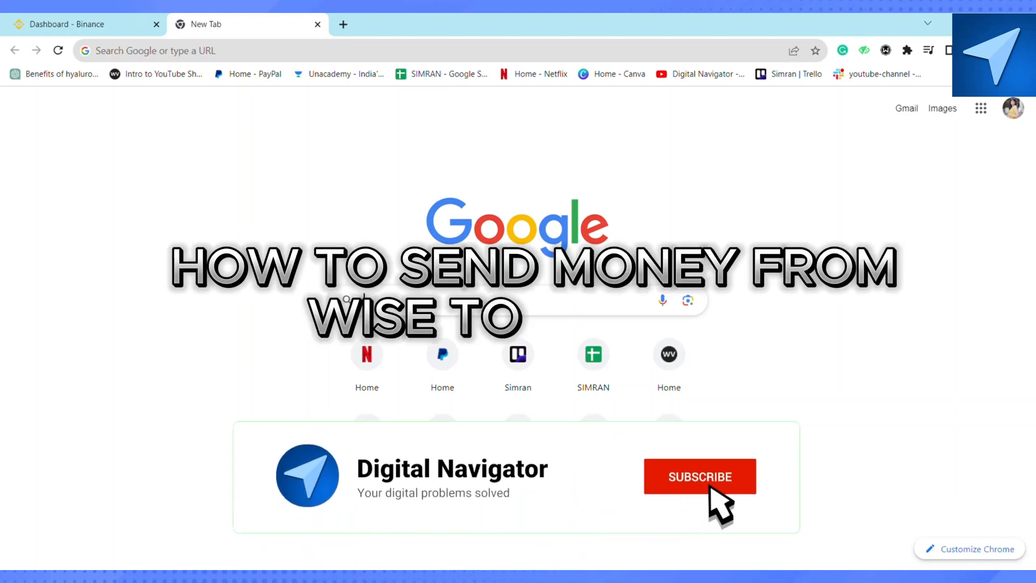
# - Focus the Google search box on the New Tab page to search for binance
pyautogui.click(699, 476)
pyautogui.write('binance')
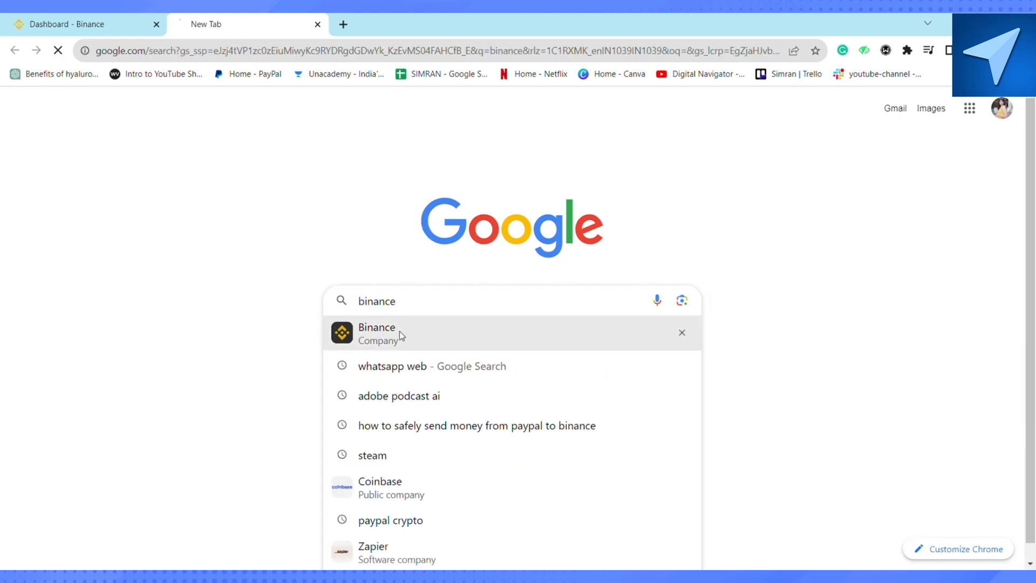
# - Pick the Binance suggestion to run the search and reach the Binance dashboard
pyautogui.click(376, 332)
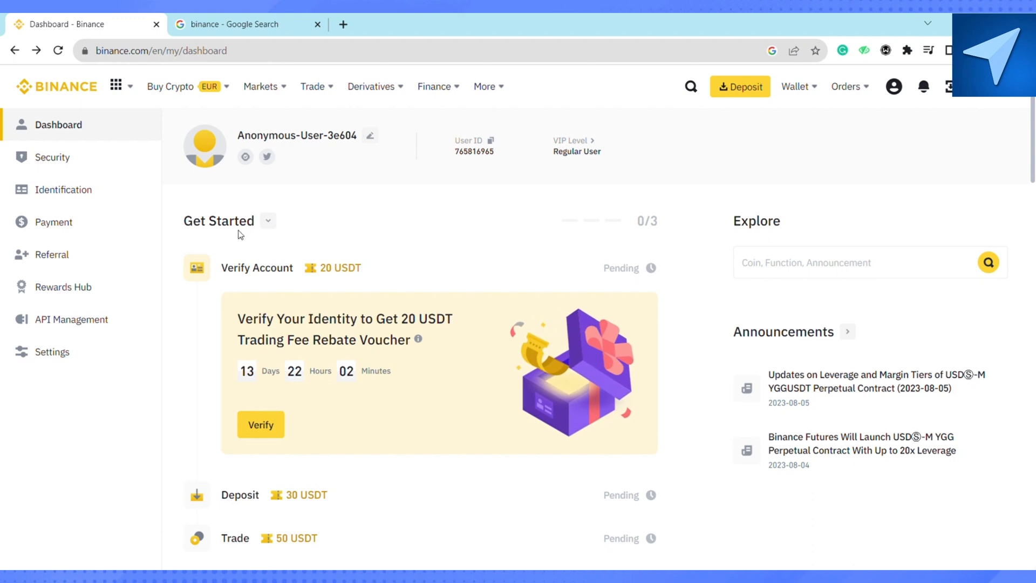
# - Go to P2P trading from the Trade menu and expand the 'All payments' list
pyautogui.click(312, 87)
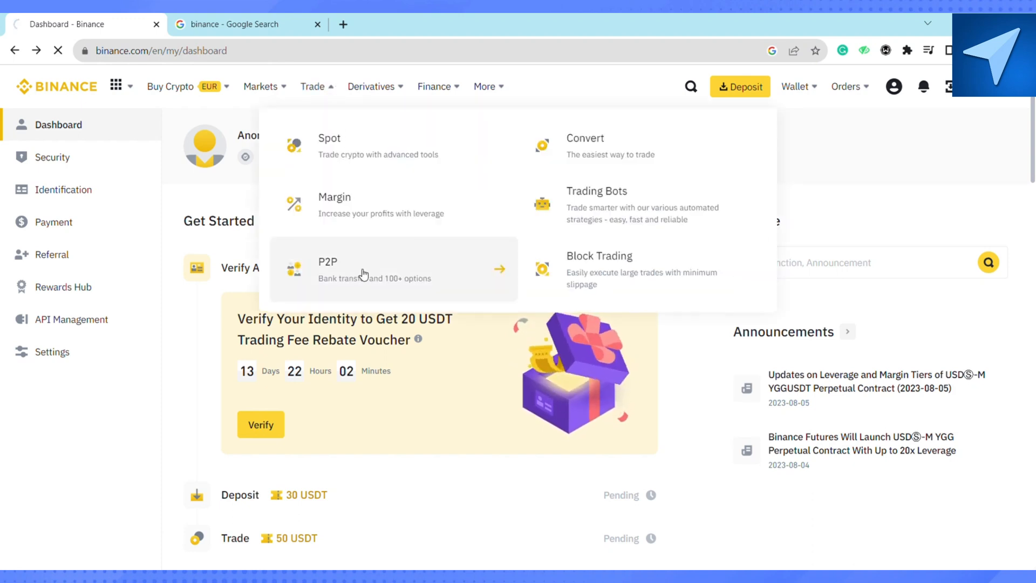
pyautogui.click(327, 268)
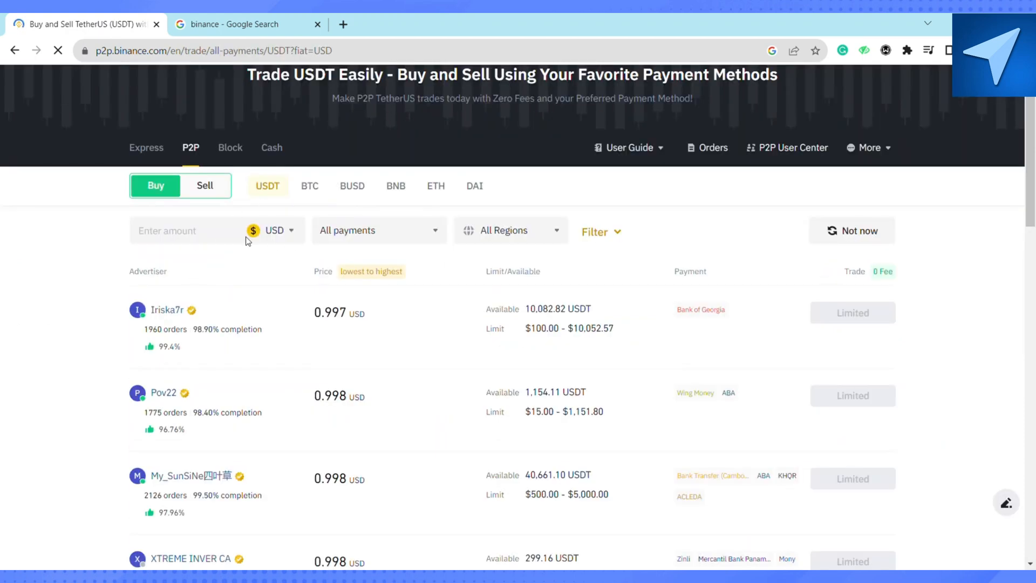
pyautogui.moveTo(293, 235)
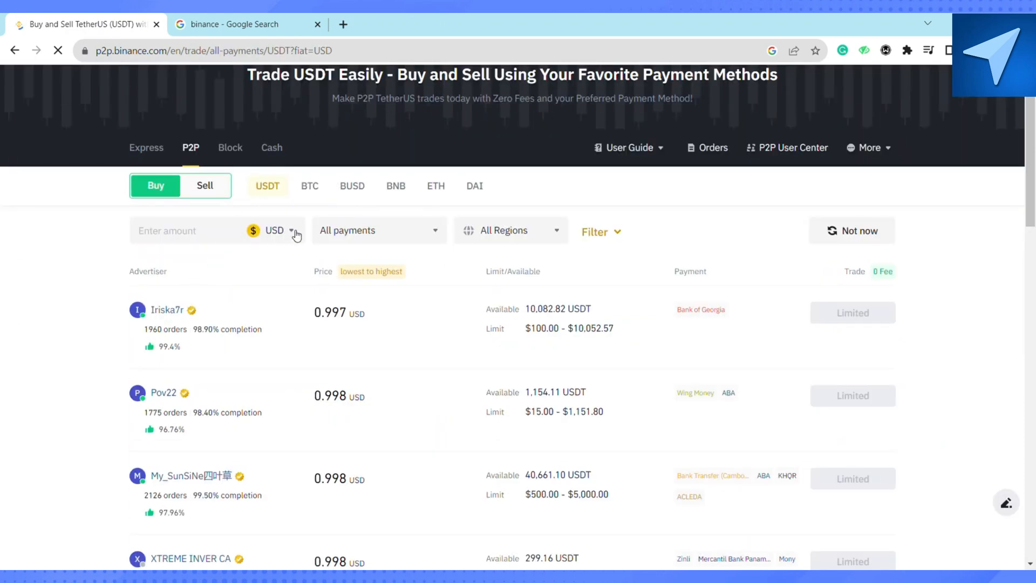
pyautogui.click(288, 230)
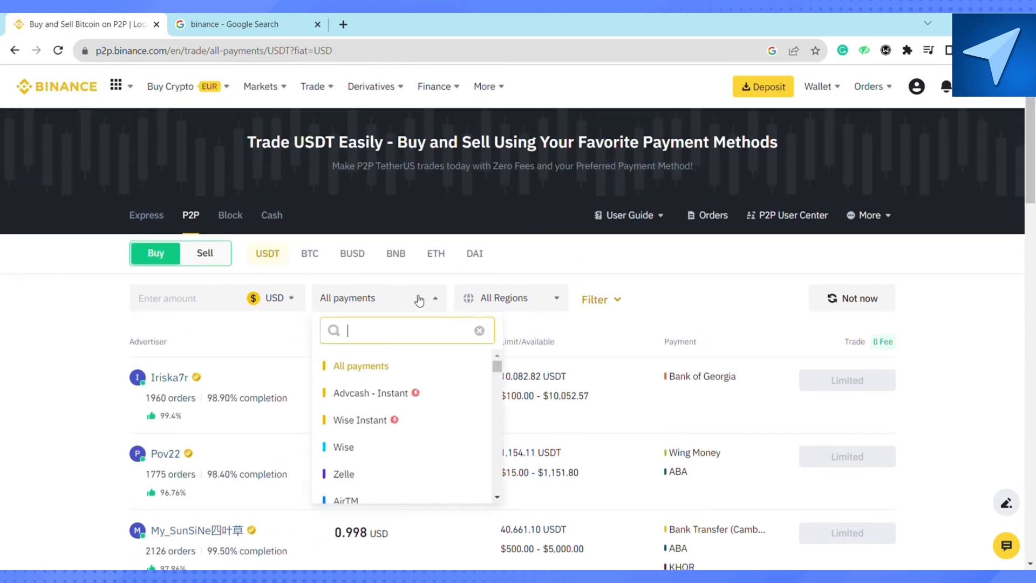
# - Search 'wise' among payment methods and select Wise
pyautogui.write('wise')
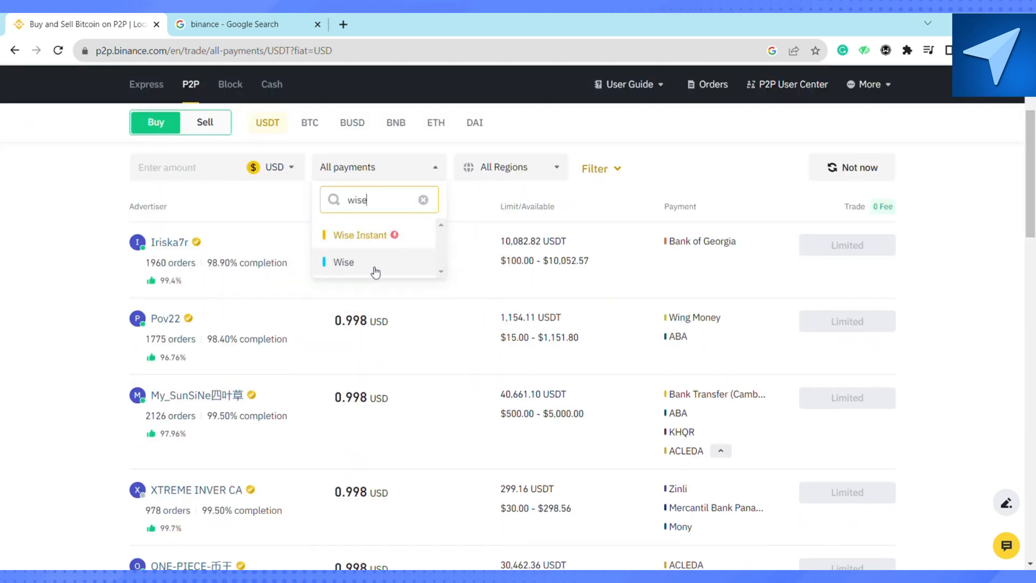
pyautogui.click(343, 261)
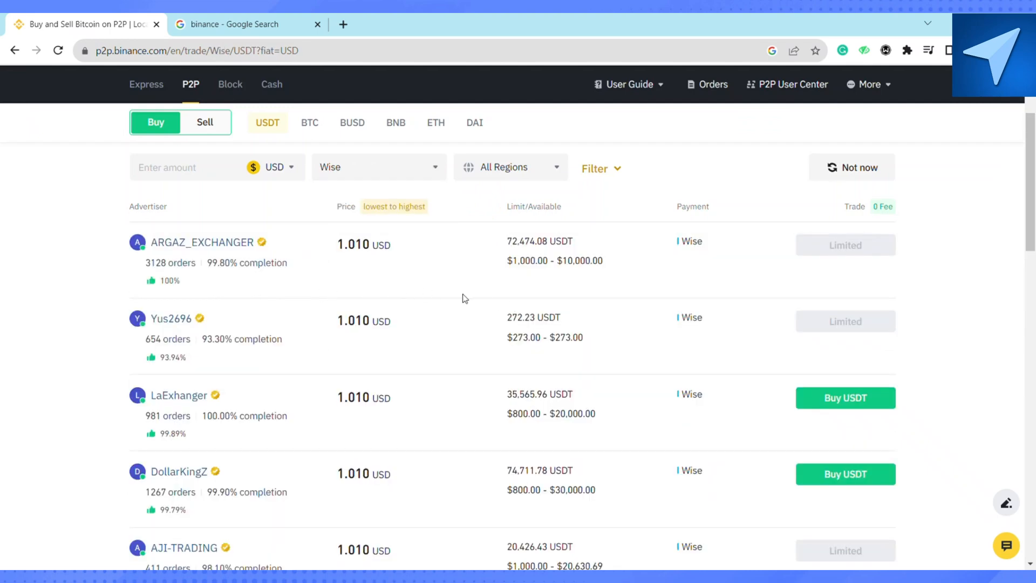
pyautogui.moveTo(501, 296)
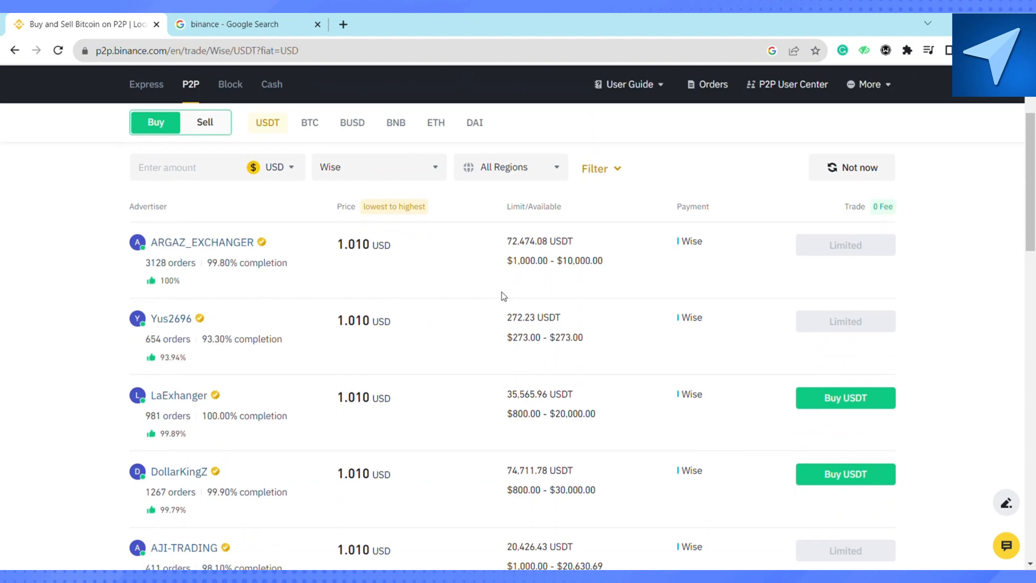
# - Scroll the offers and start a USDT purchase from frndly-trader at 1.048 USD
pyautogui.scroll(-3)
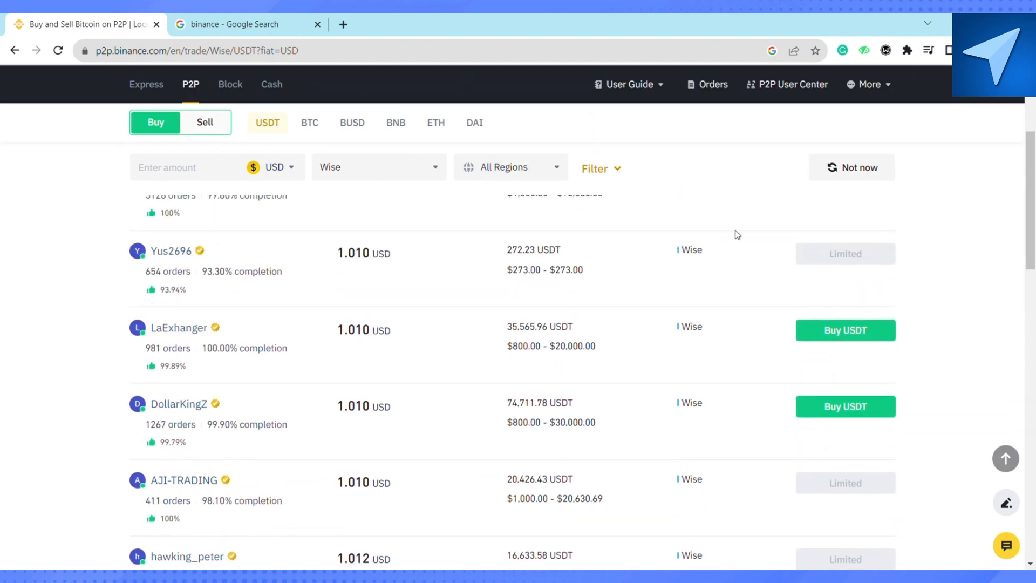
pyautogui.scroll(-3)
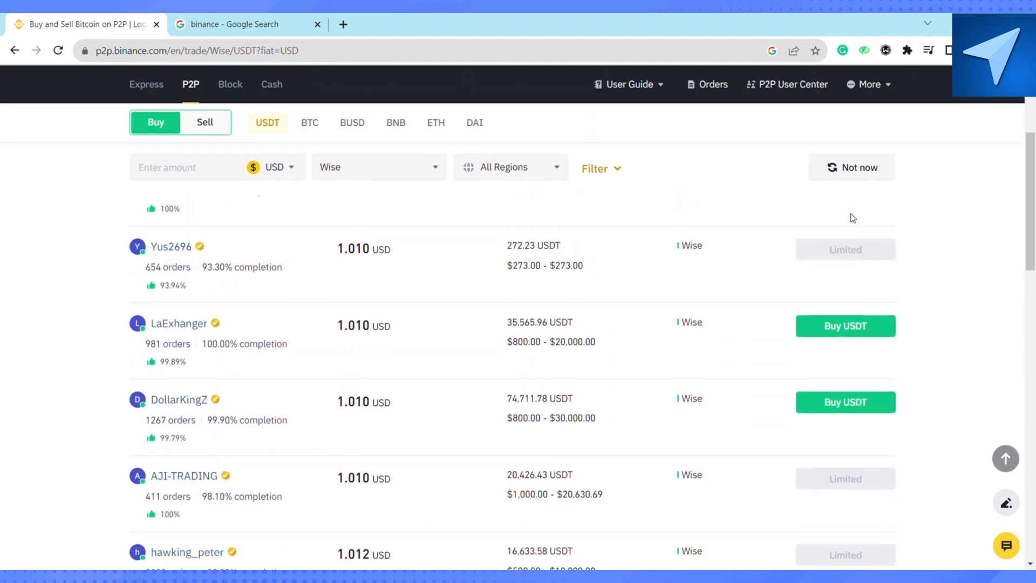
pyautogui.scroll(-3)
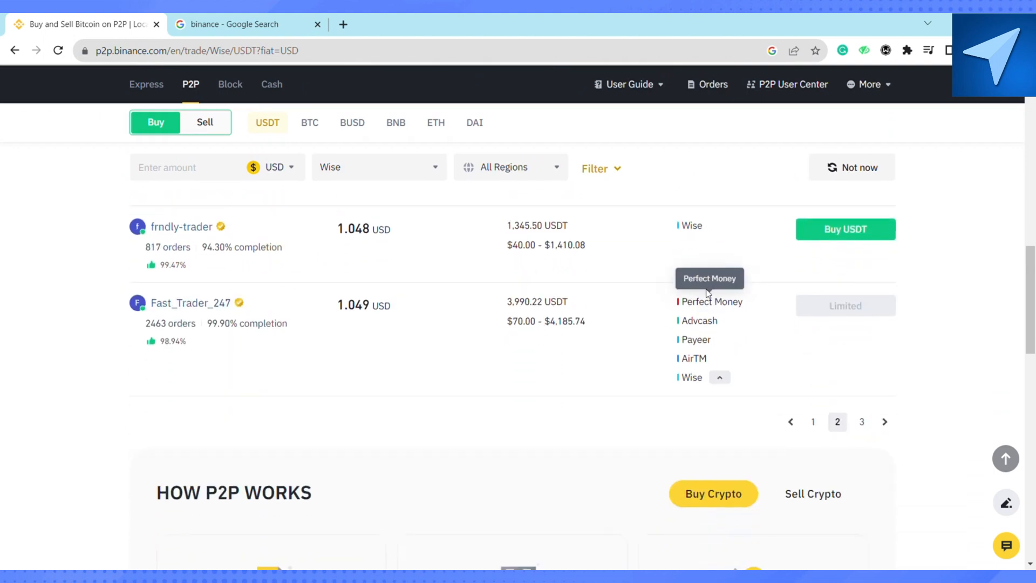
pyautogui.scroll(-3)
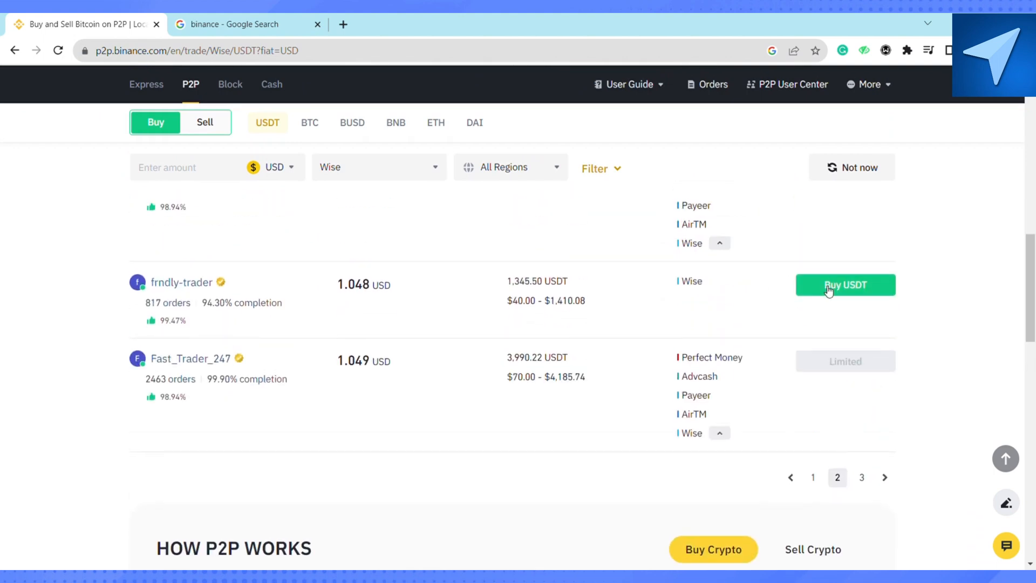
pyautogui.click(845, 285)
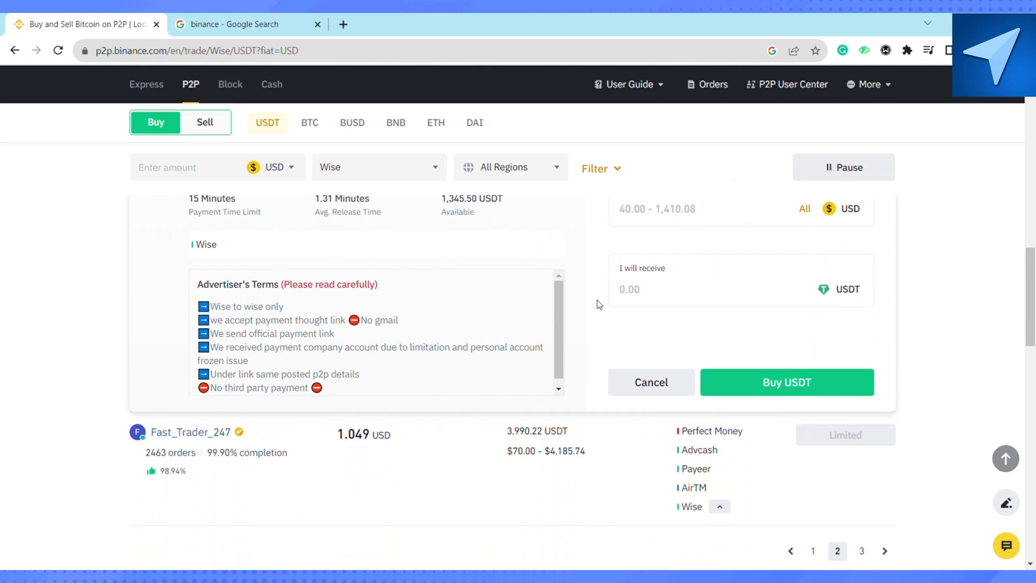